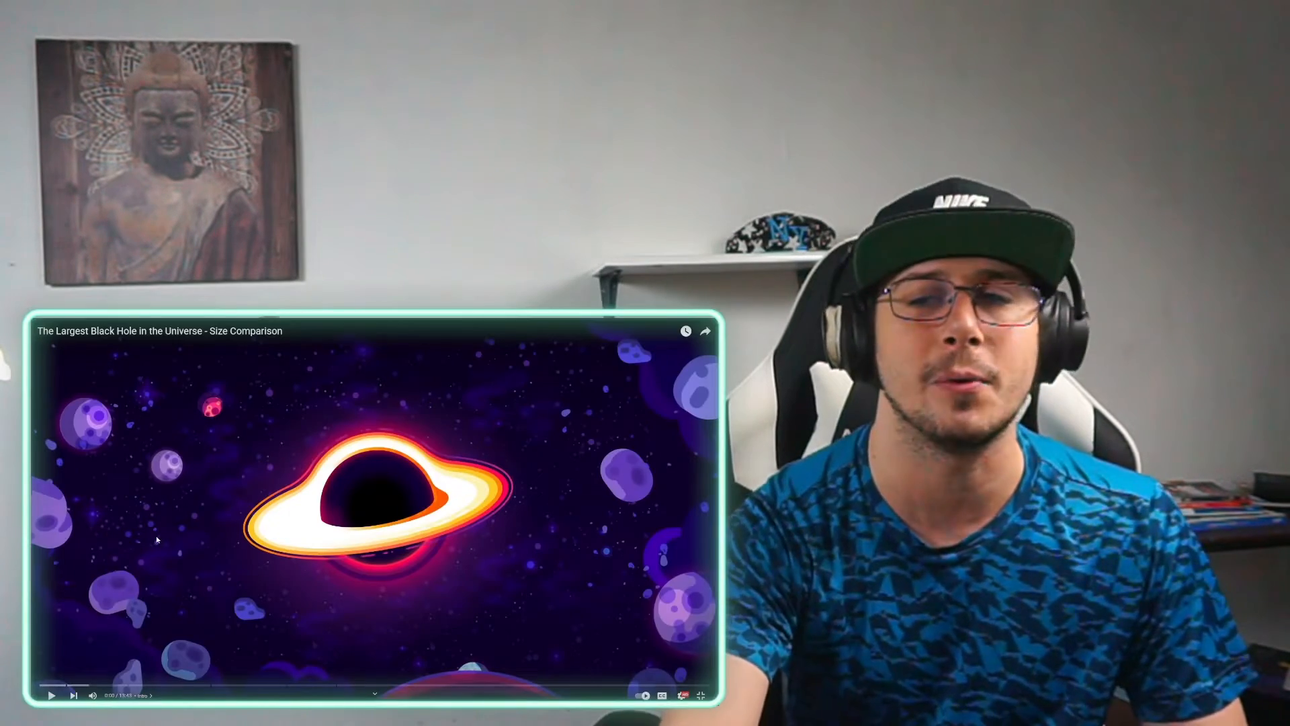
pyautogui.click(51, 694)
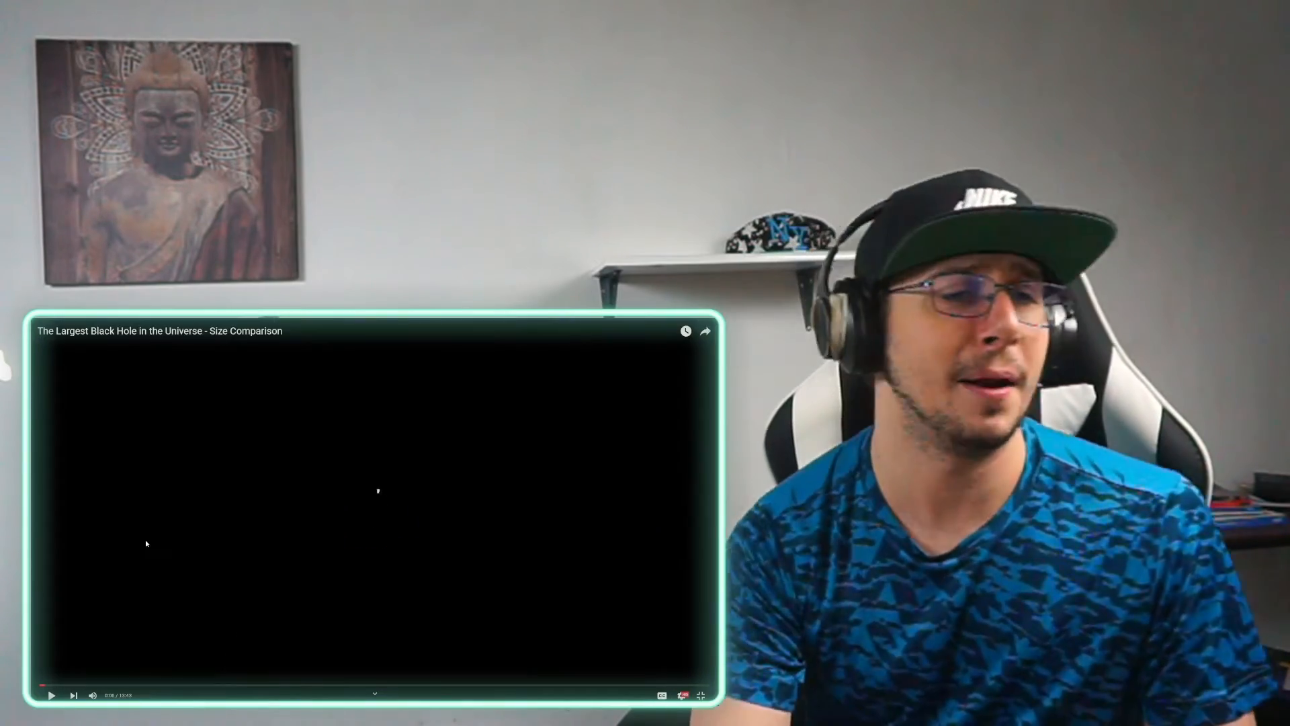
pyautogui.click(50, 695)
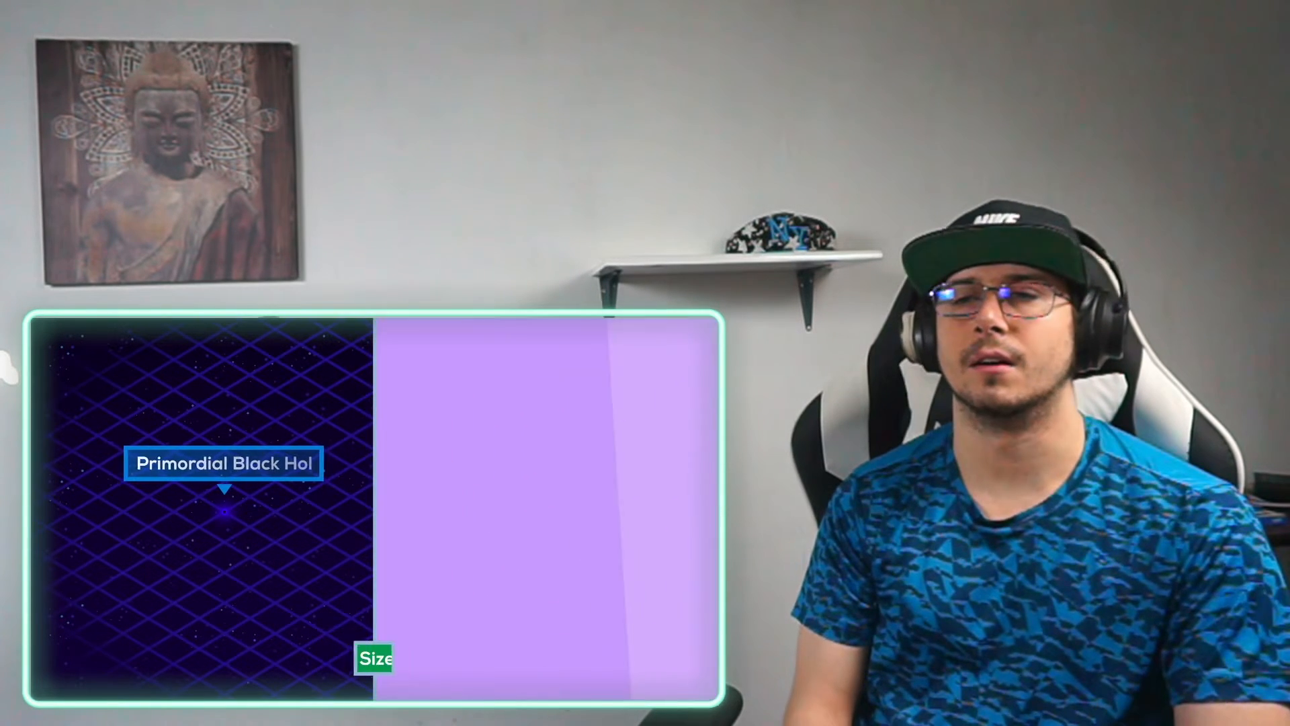
pyautogui.click(373, 657)
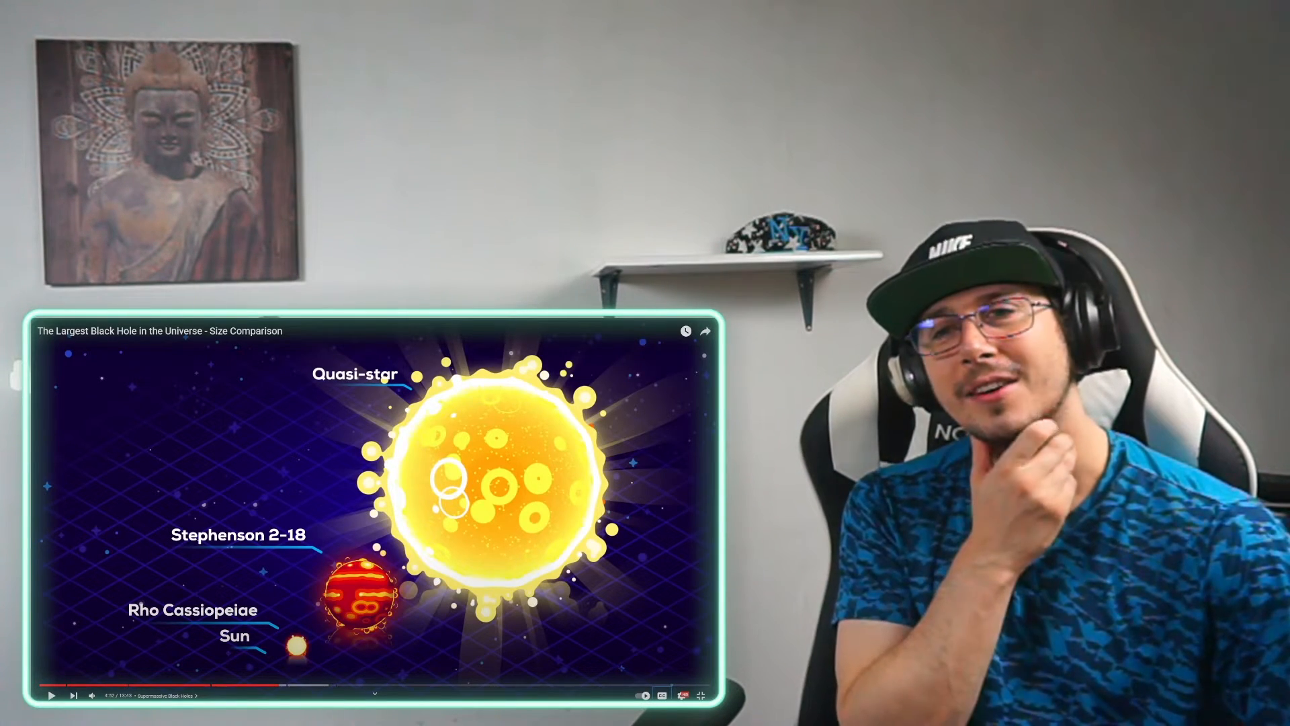
pyautogui.click(51, 696)
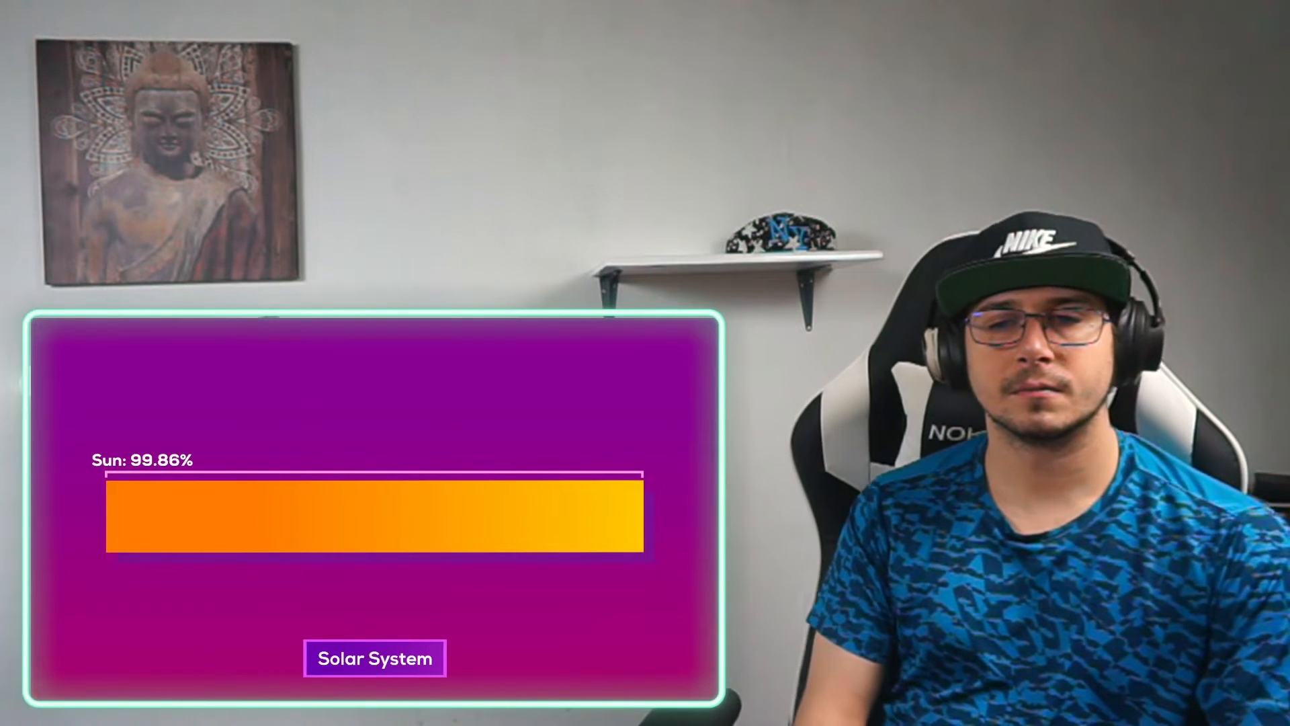
pyautogui.click(375, 657)
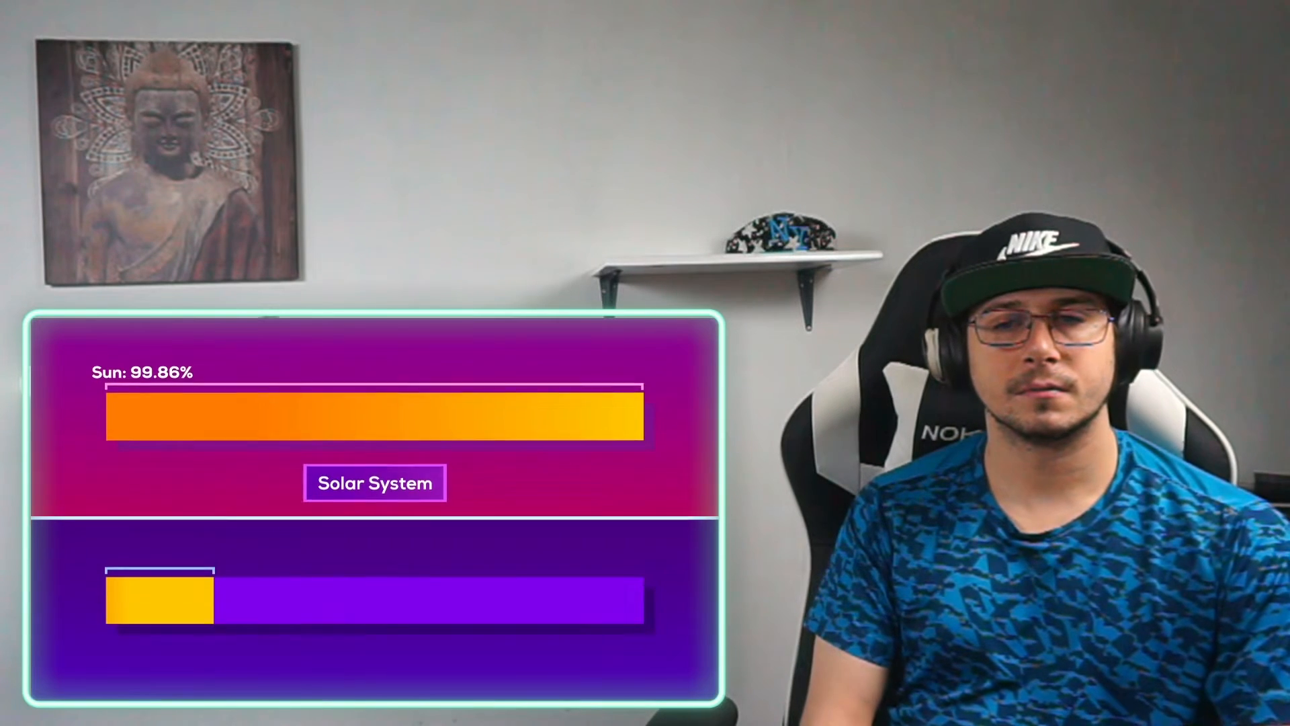